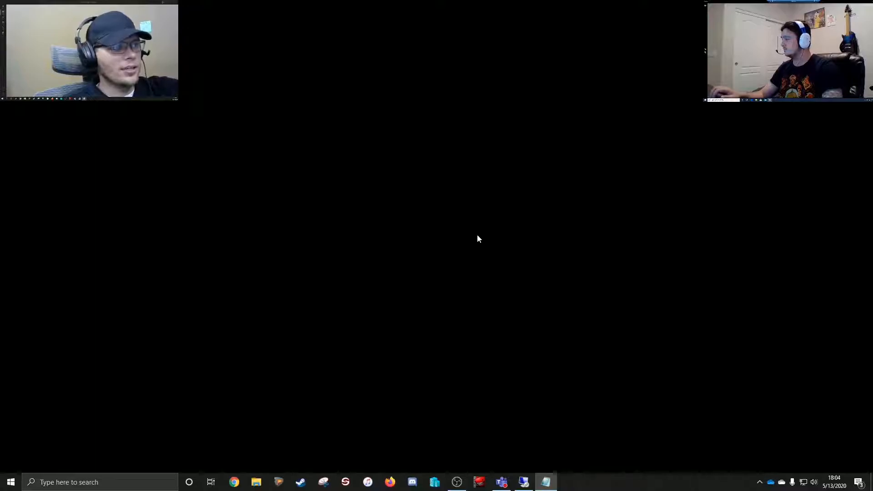
pyautogui.moveTo(282, 182)
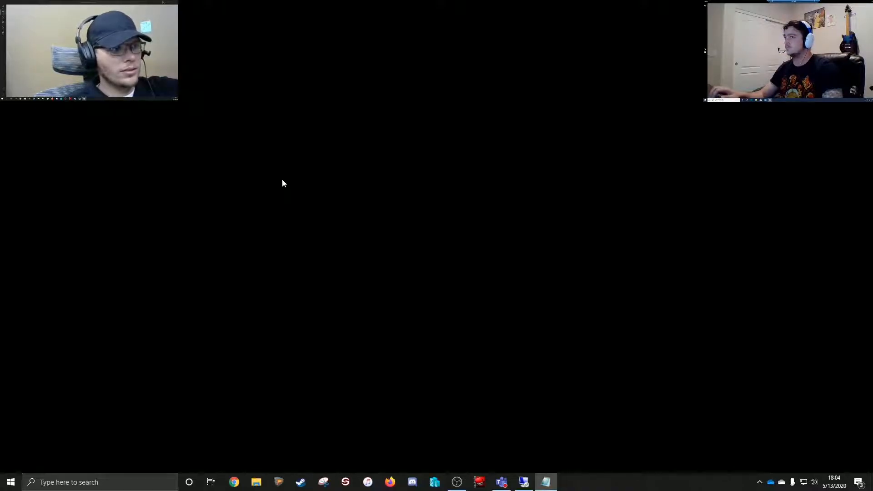
pyautogui.moveTo(278, 263)
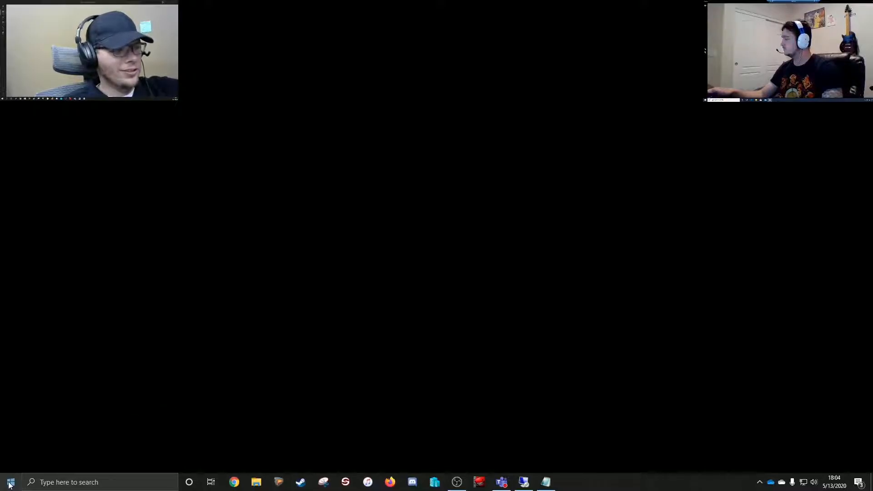
# Run the 'control' command from the Windows Run dialog to open Control Panel.
pyautogui.click(10, 481)
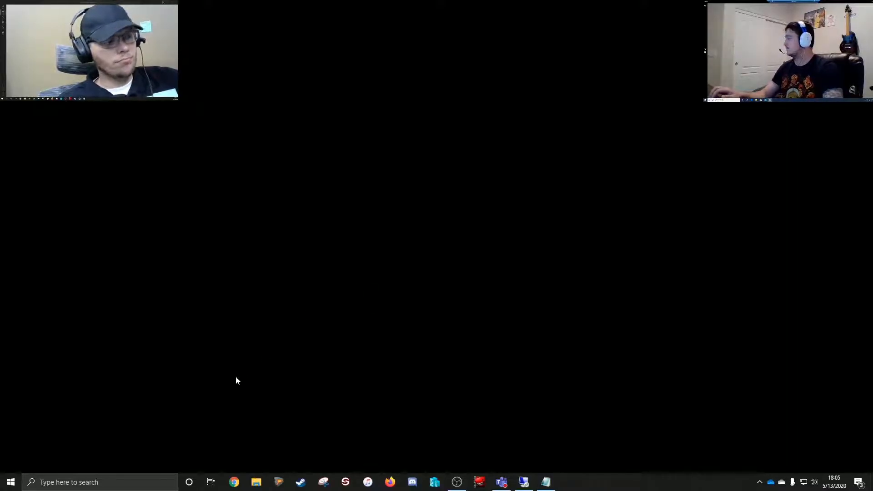
pyautogui.moveTo(48, 445)
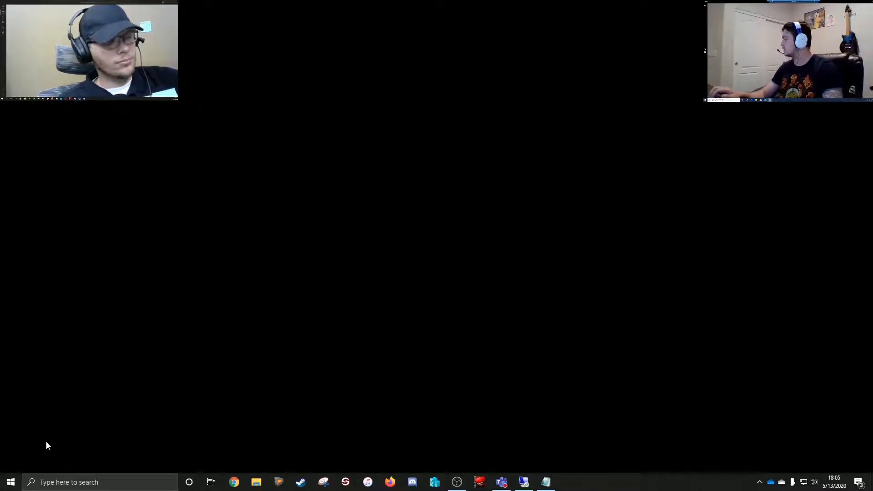
pyautogui.click(10, 482)
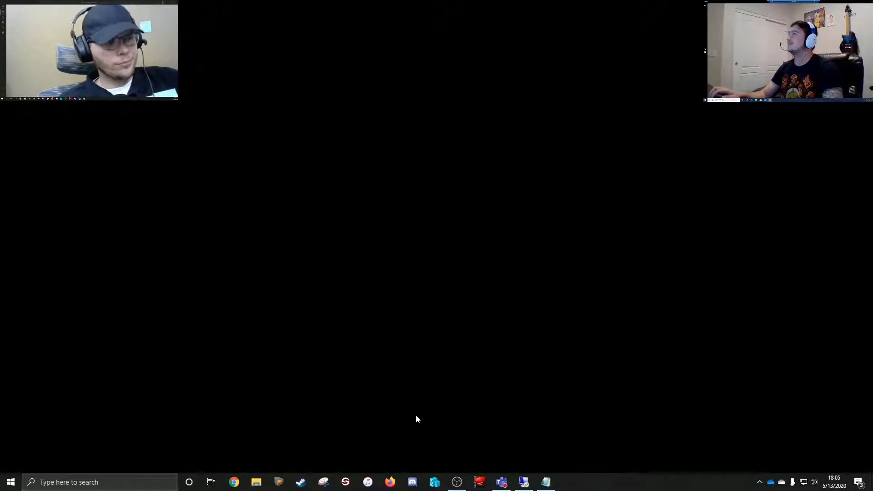
pyautogui.moveTo(325, 415)
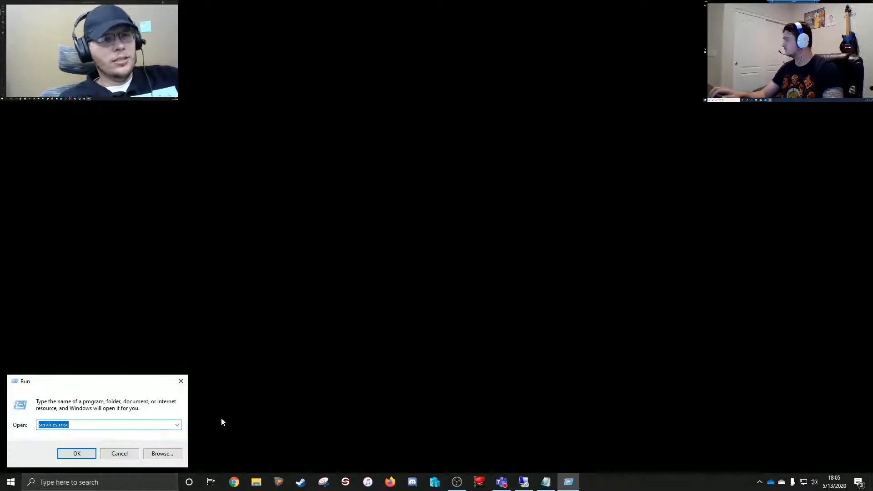
pyautogui.write('c')
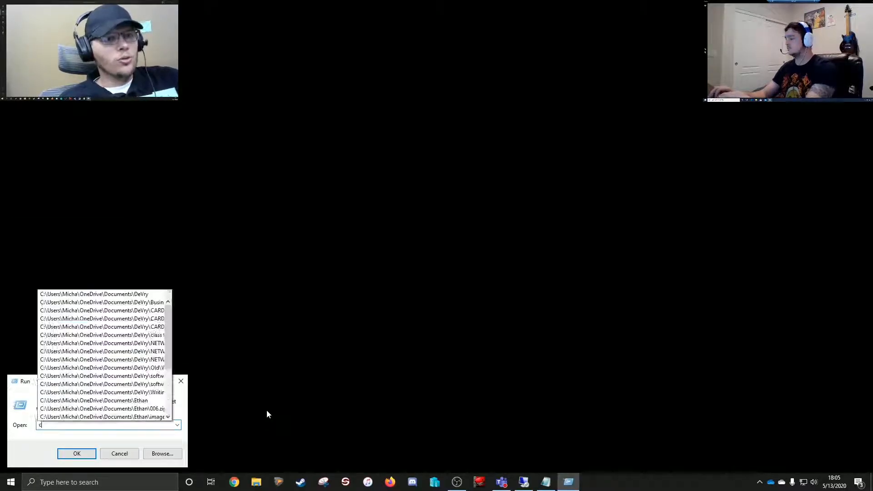
pyautogui.click(77, 454)
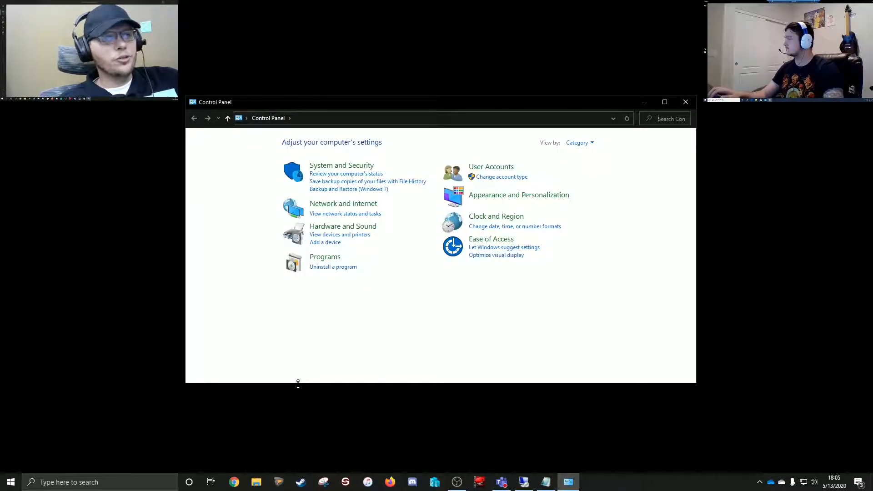
pyautogui.moveTo(578, 166)
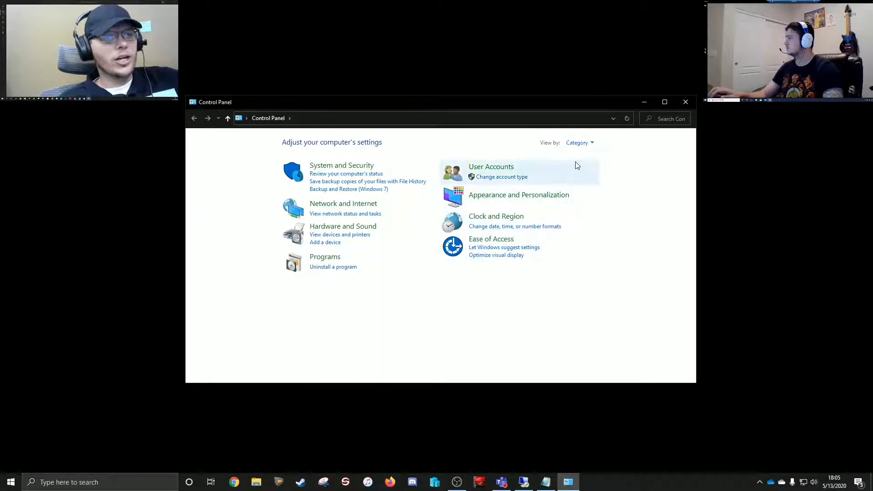
# Switch Control Panel to Large icons view and open Internet Options.
pyautogui.click(579, 143)
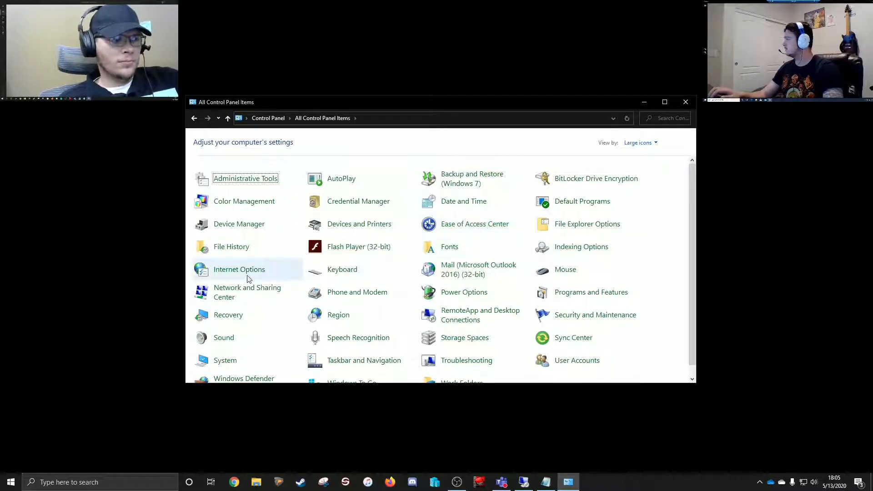
pyautogui.click(238, 269)
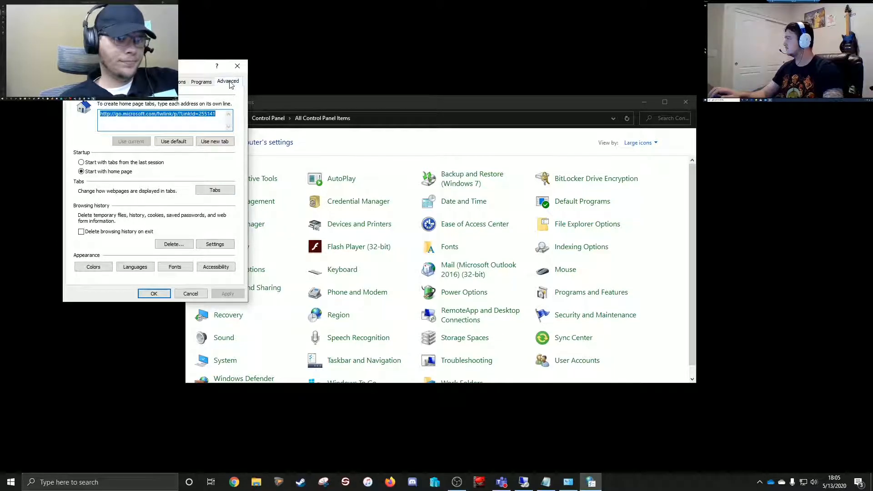
# Restore default settings on the Advanced tab of Internet Options.
pyautogui.click(227, 81)
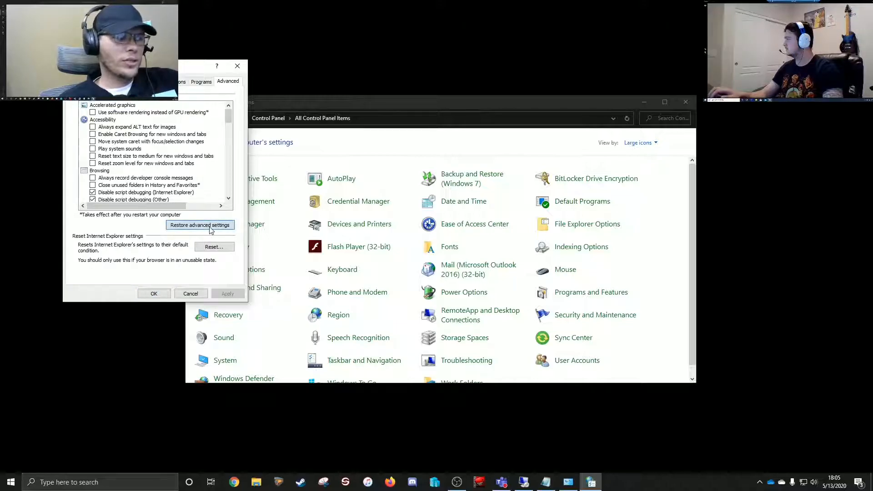
pyautogui.click(200, 225)
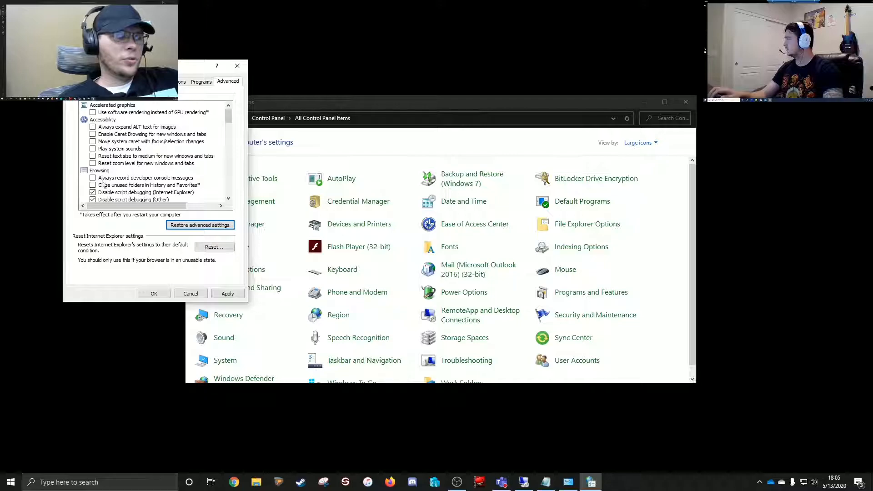
# Reset all Internet Explorer settings, including deleting personal settings, and close the summary.
pyautogui.click(213, 247)
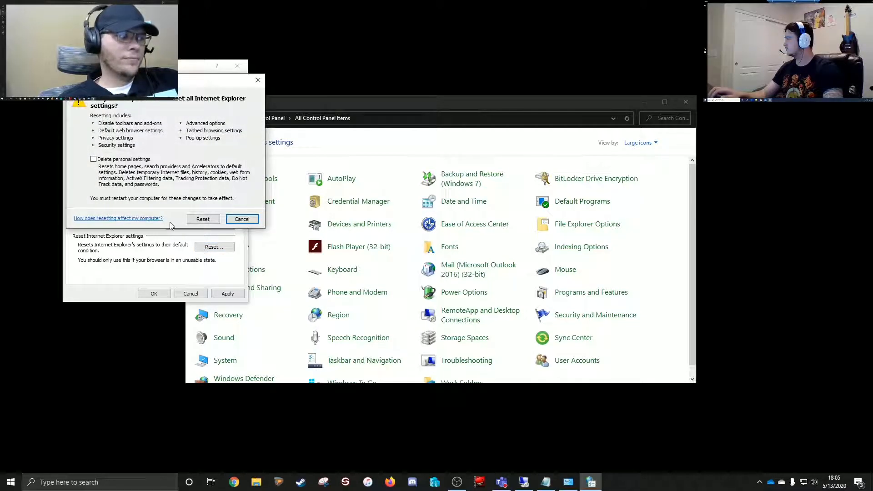
pyautogui.click(94, 159)
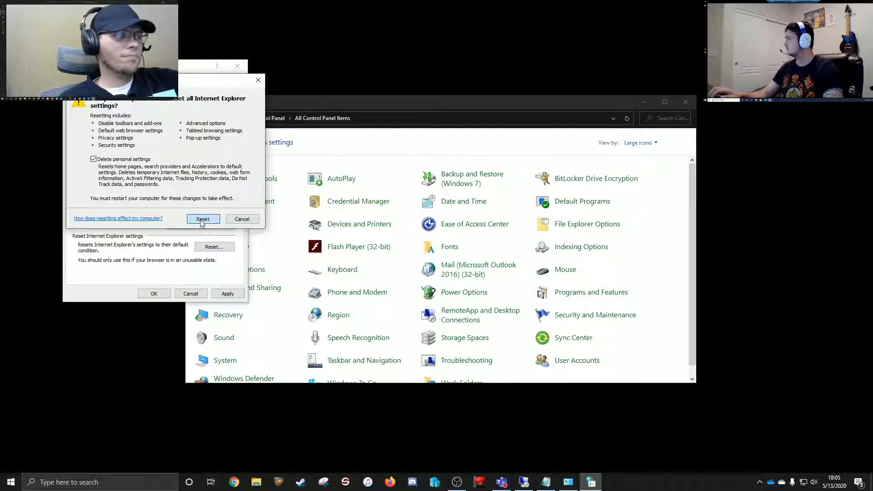
pyautogui.click(203, 219)
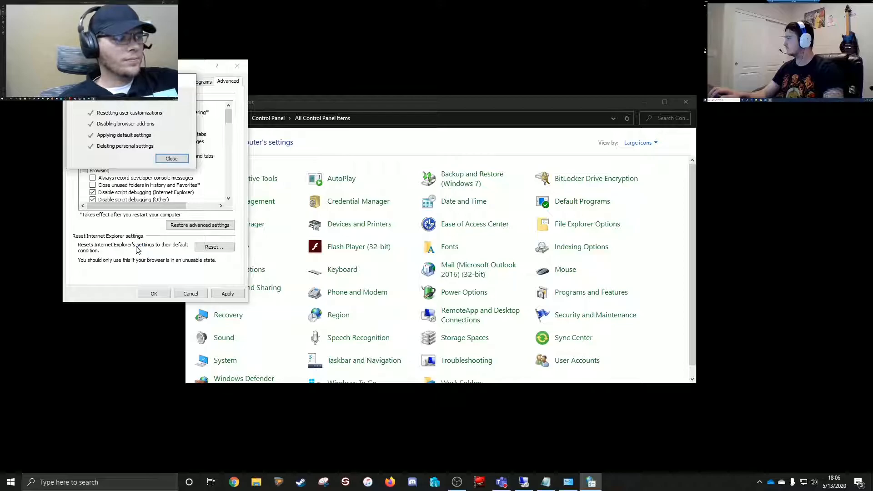
pyautogui.click(171, 159)
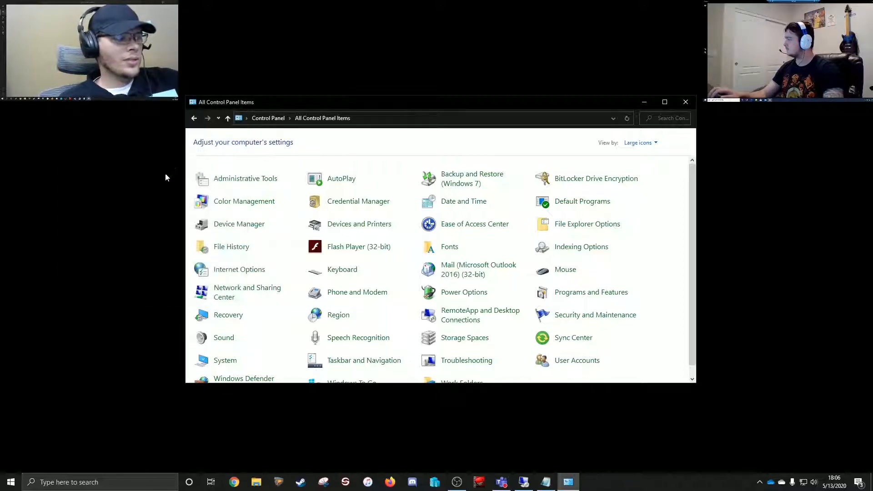
pyautogui.moveTo(96, 355)
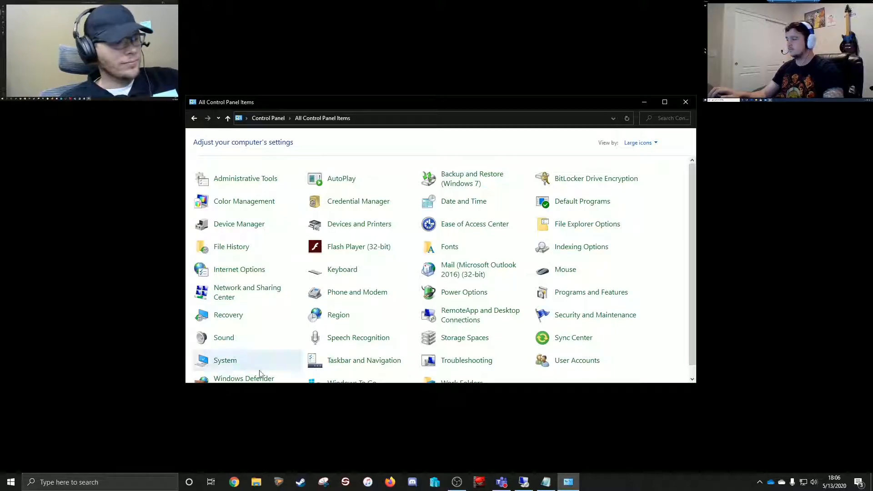
pyautogui.moveTo(342, 412)
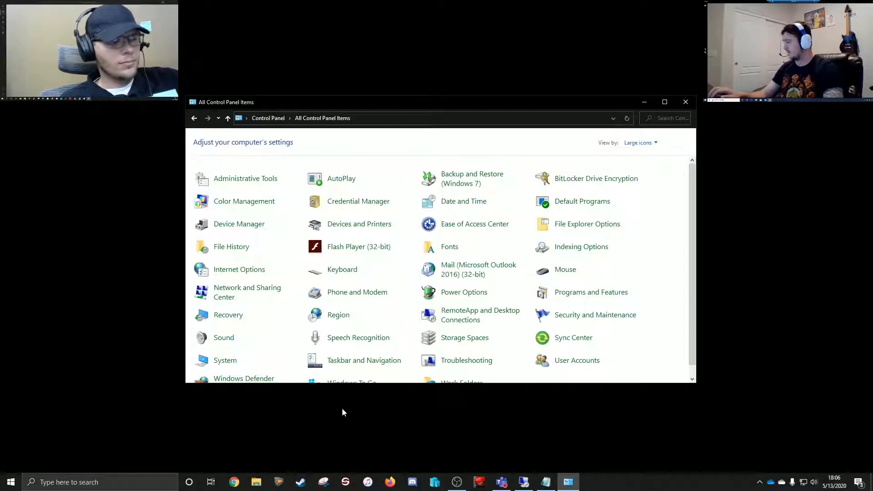
pyautogui.moveTo(325, 394)
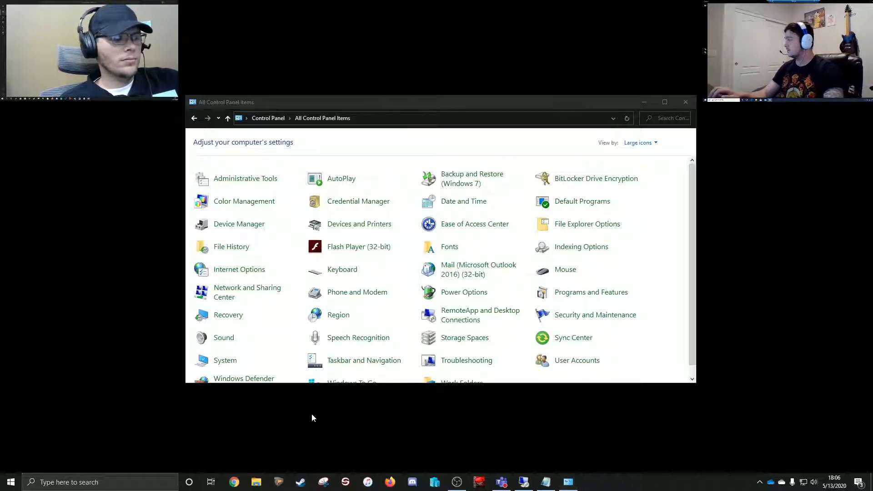
pyautogui.moveTo(685, 102)
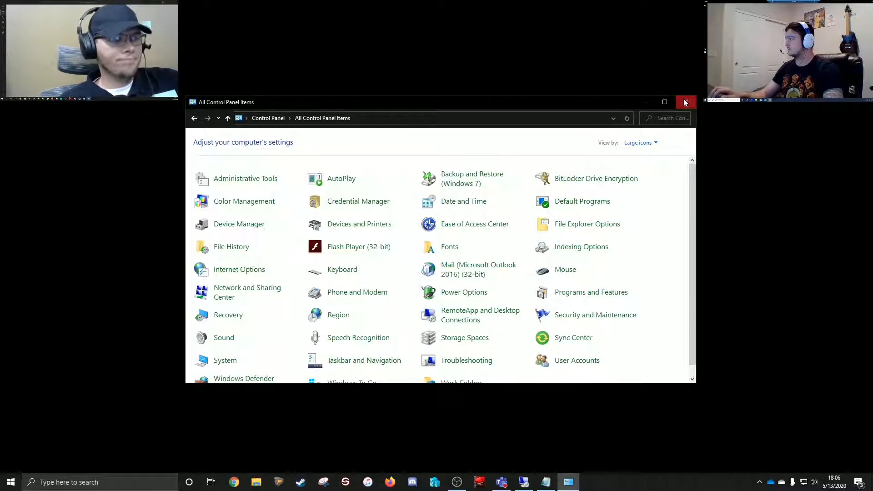
# Close the Control Panel window to return to the desktop.
pyautogui.click(685, 102)
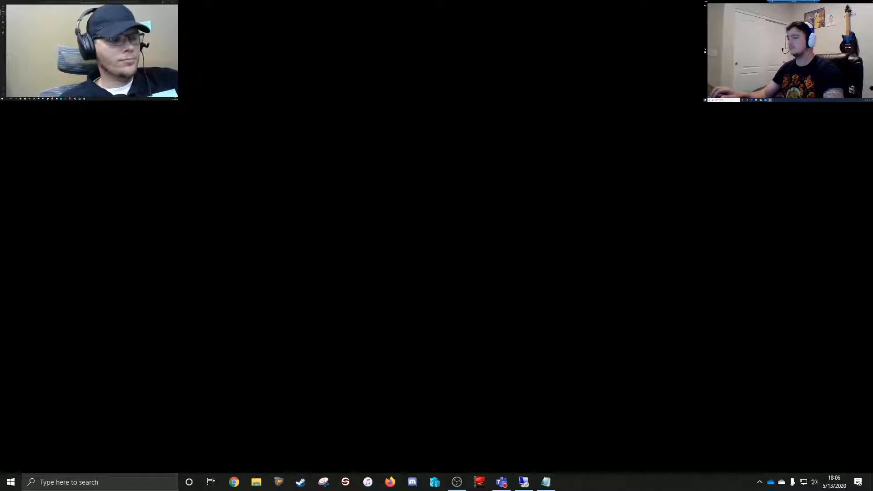